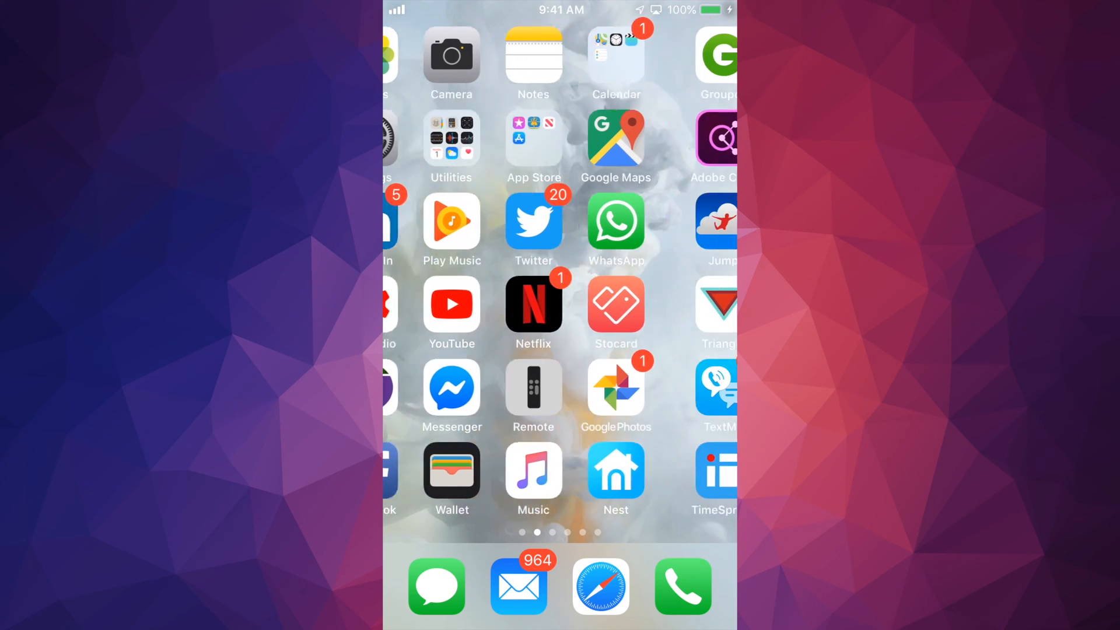
- Swipe to the second Home Screen page showing the Settings app
scroll(right, 3)
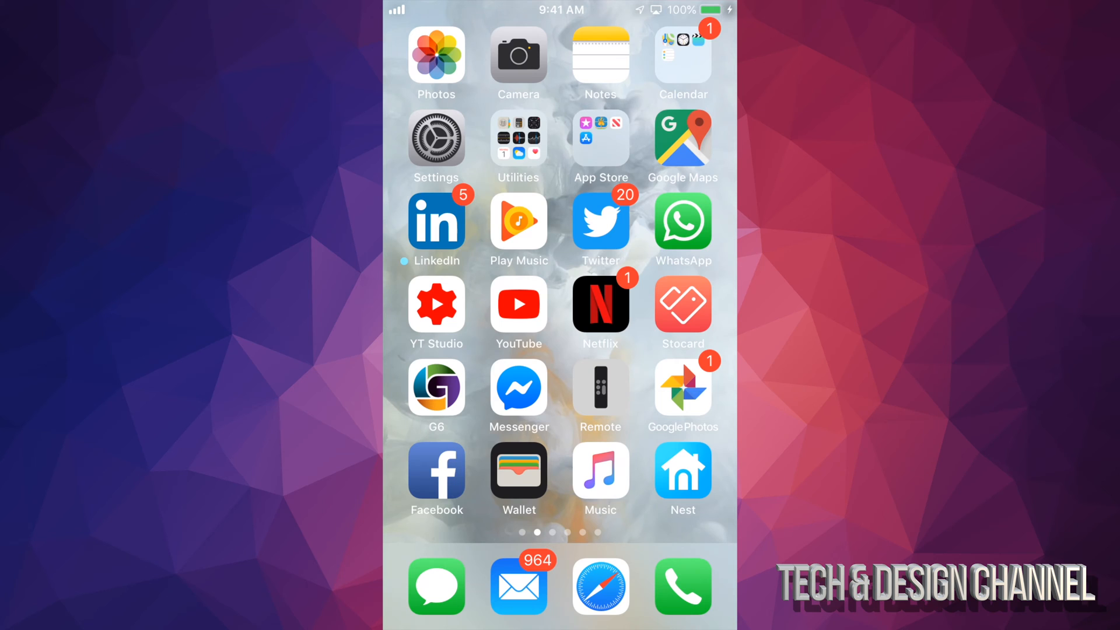
- Launch Settings and scroll the main list toward Screen Time
click(435, 138)
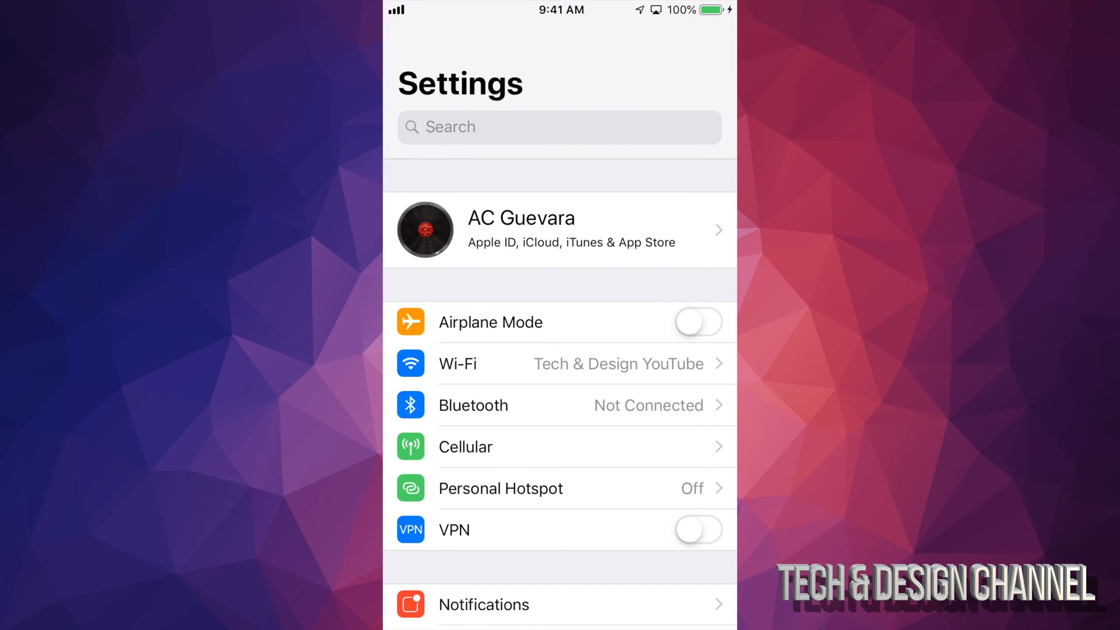
scroll(down, 3)
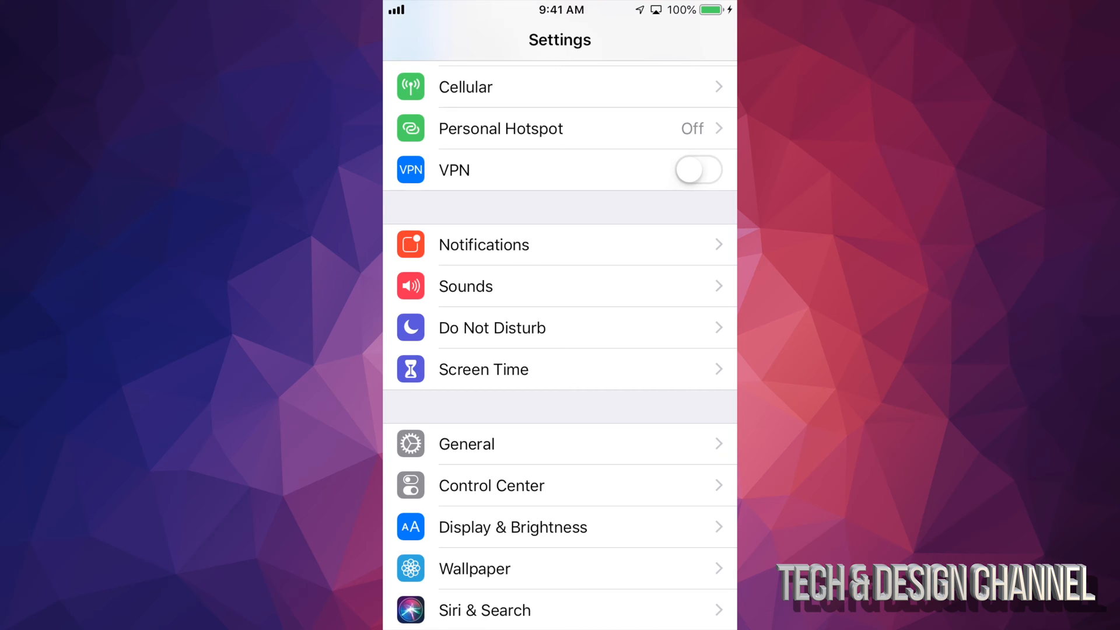
- Go into Screen Time, then Content & Privacy Restrictions, reaching iTunes & App Store Purchases
click(483, 369)
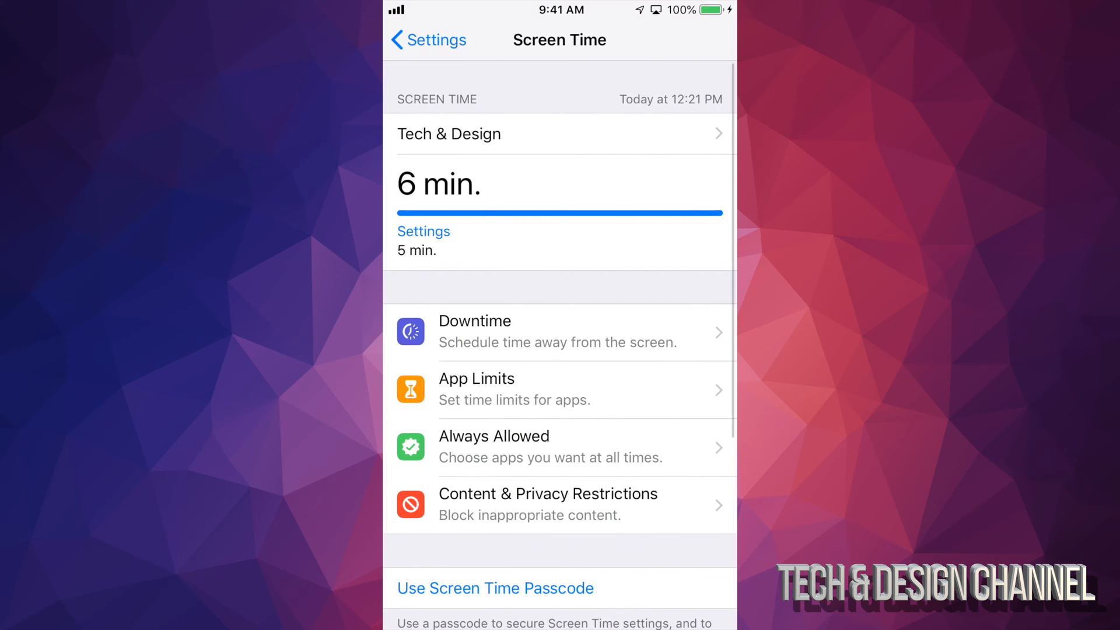
scroll(down, 3)
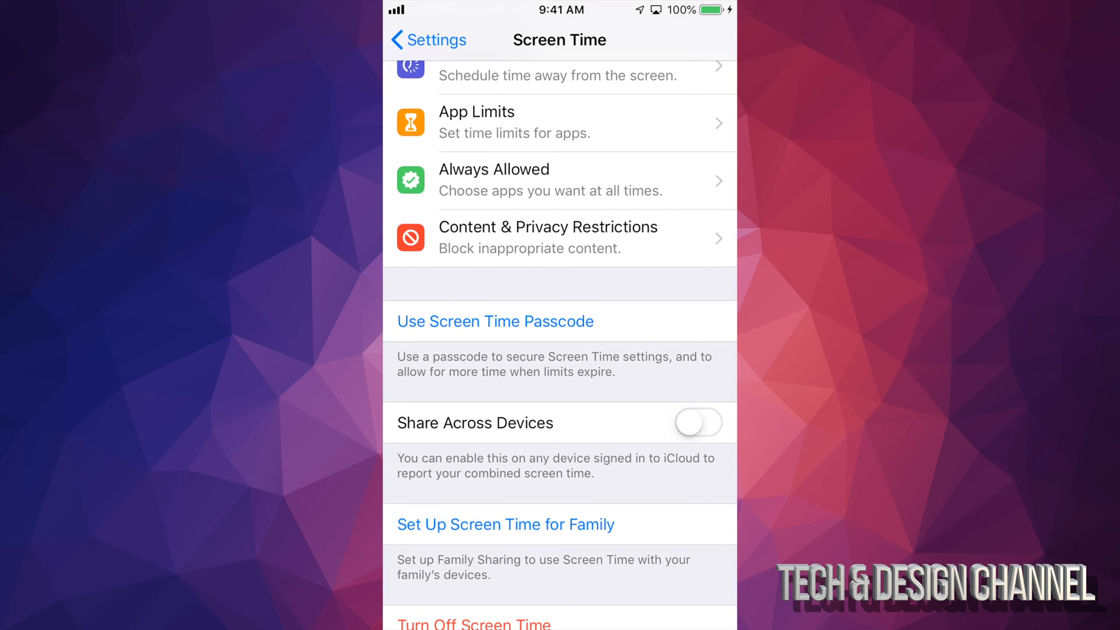
click(547, 238)
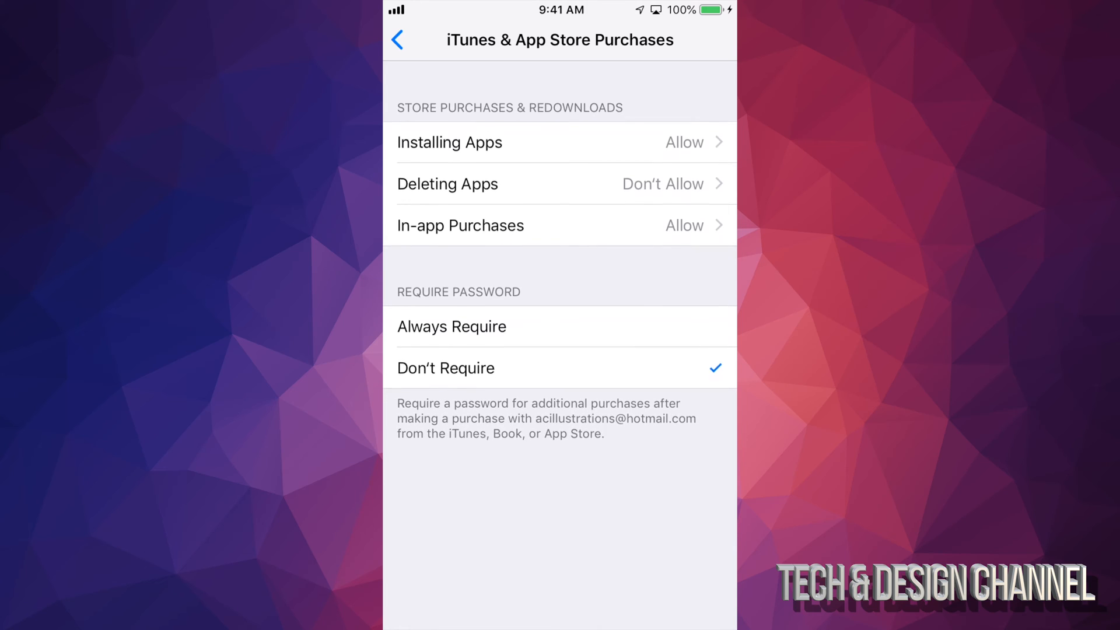
- Set Deleting Apps to Allow
click(447, 183)
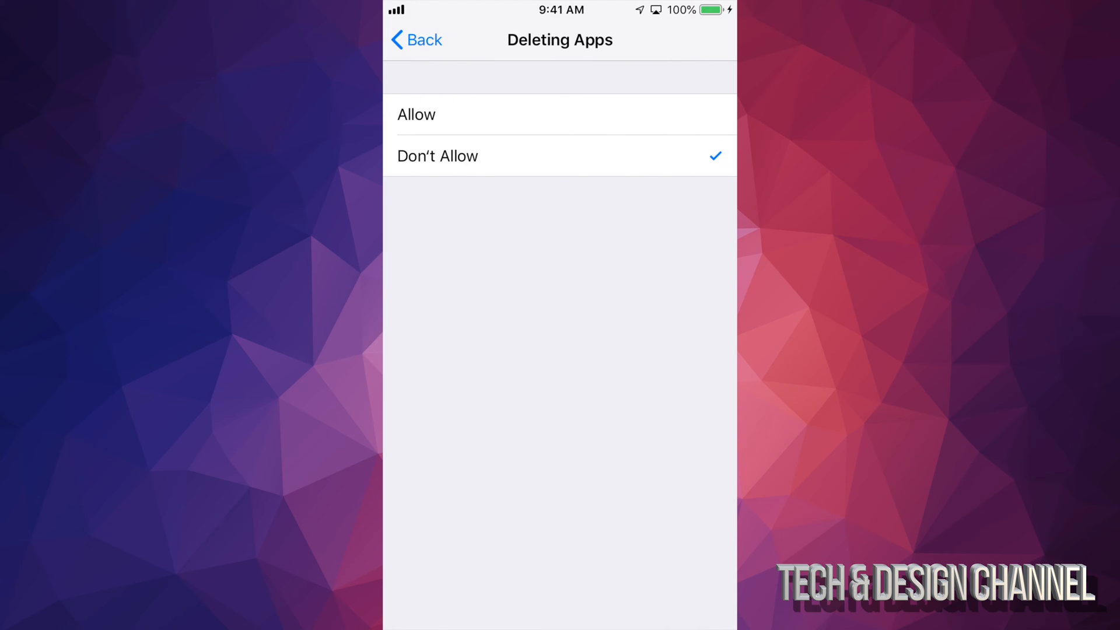
click(416, 39)
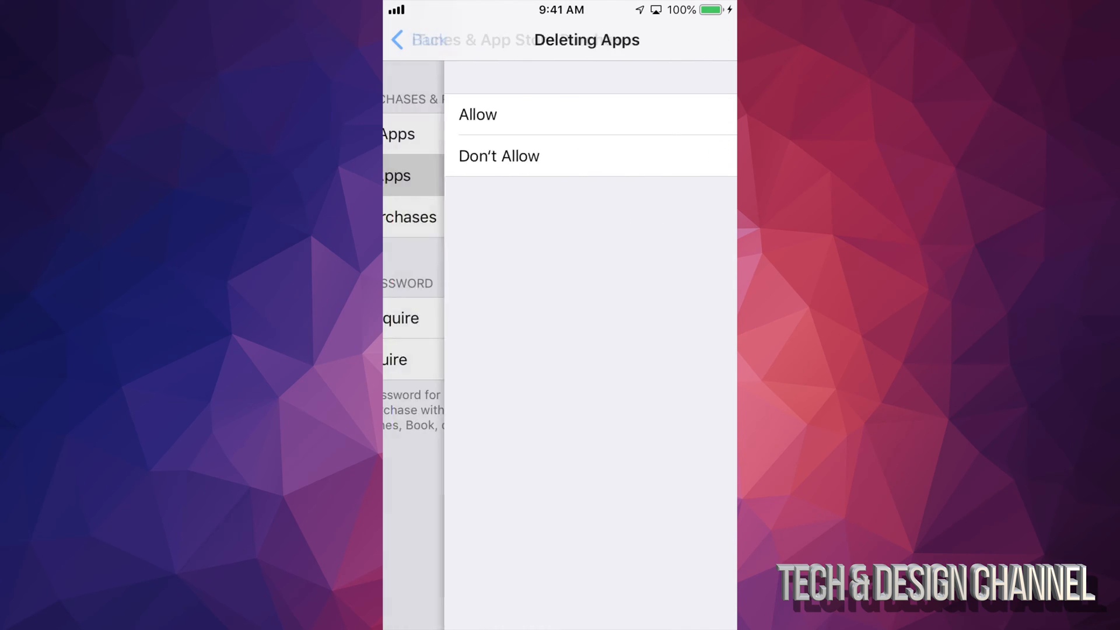